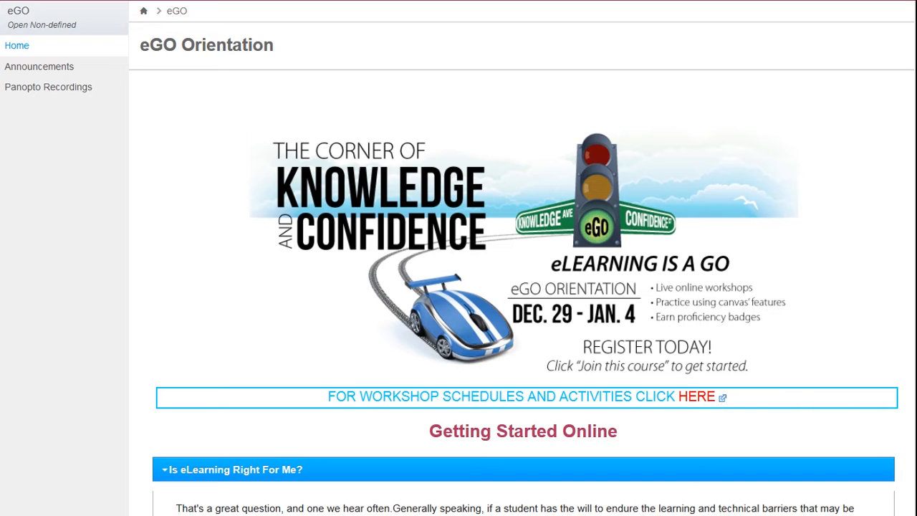
pyautogui.moveTo(533, 74)
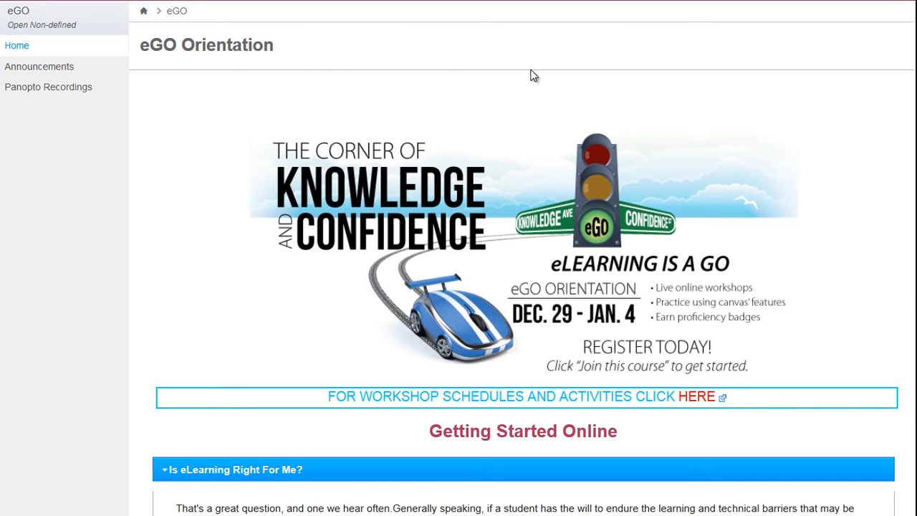
pyautogui.moveTo(49, 88)
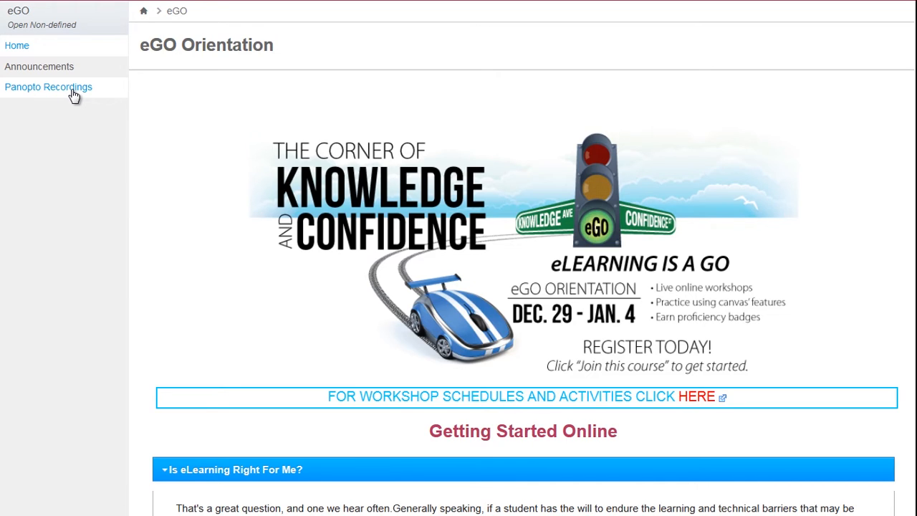
# - Navigate Panopto Recordings to the eGO Orientation [drop box] subfolder listing three sessions
pyautogui.click(48, 87)
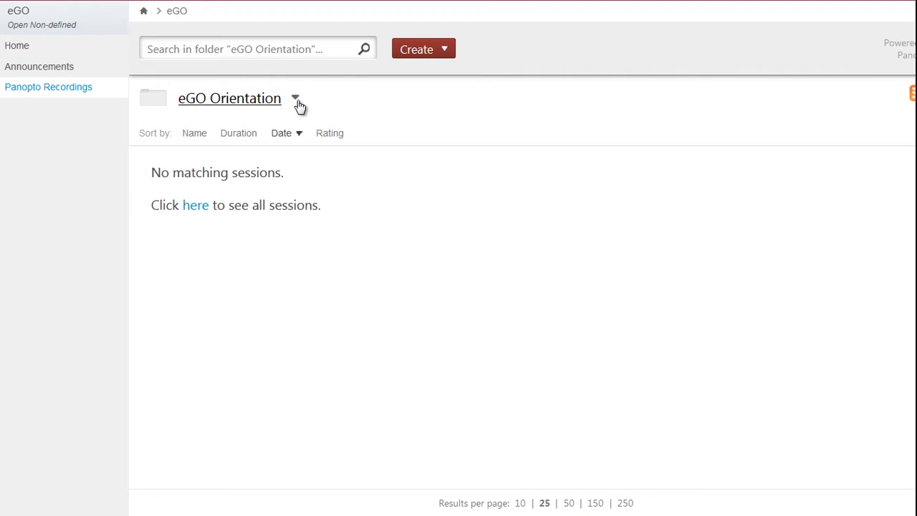
pyautogui.click(296, 99)
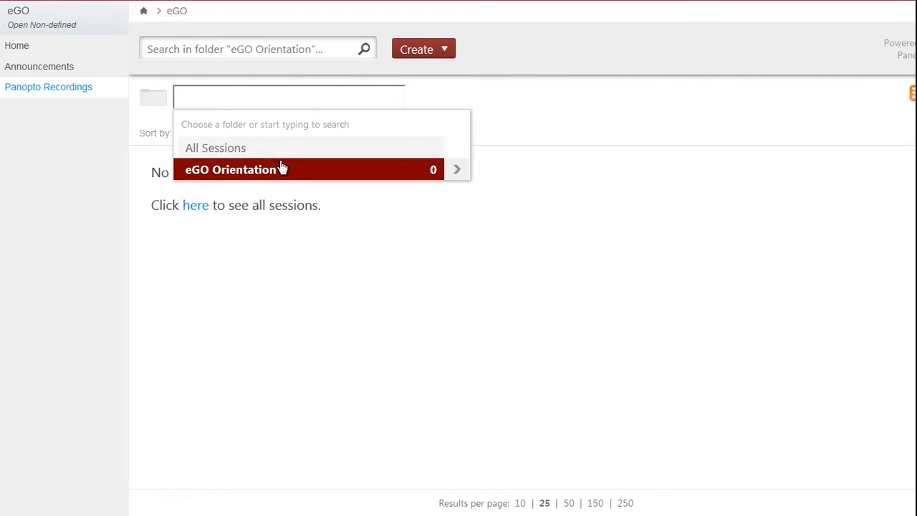
pyautogui.moveTo(427, 179)
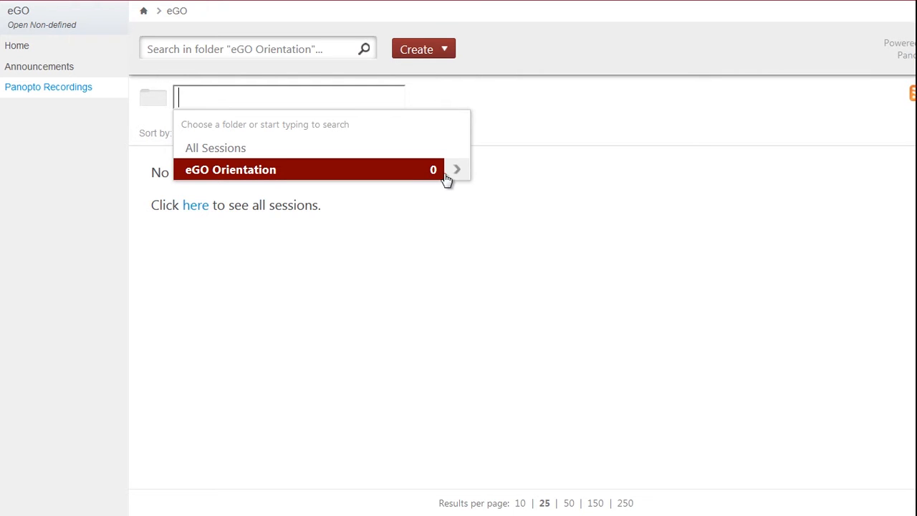
pyautogui.click(456, 169)
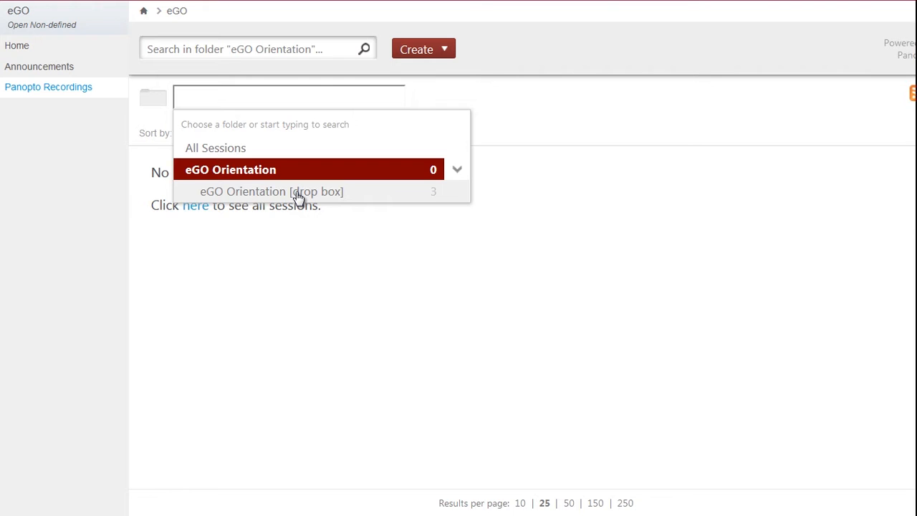
pyautogui.moveTo(299, 203)
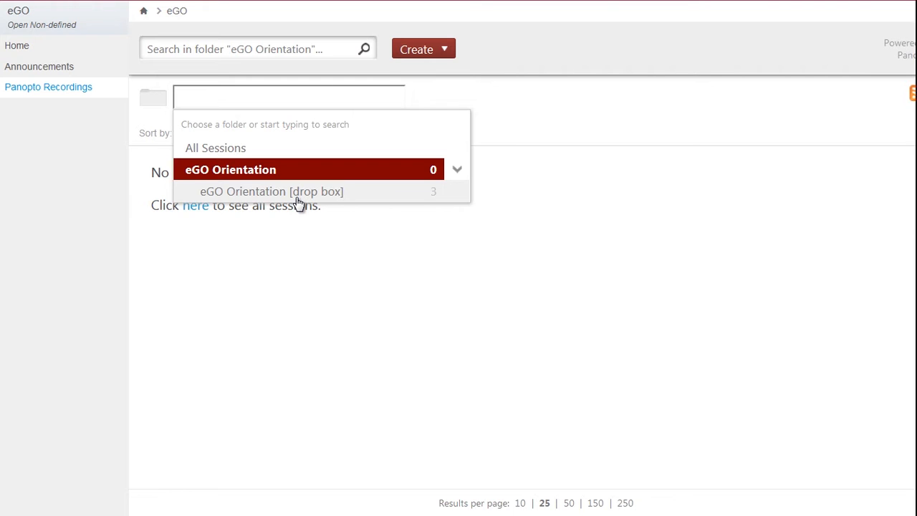
pyautogui.click(272, 192)
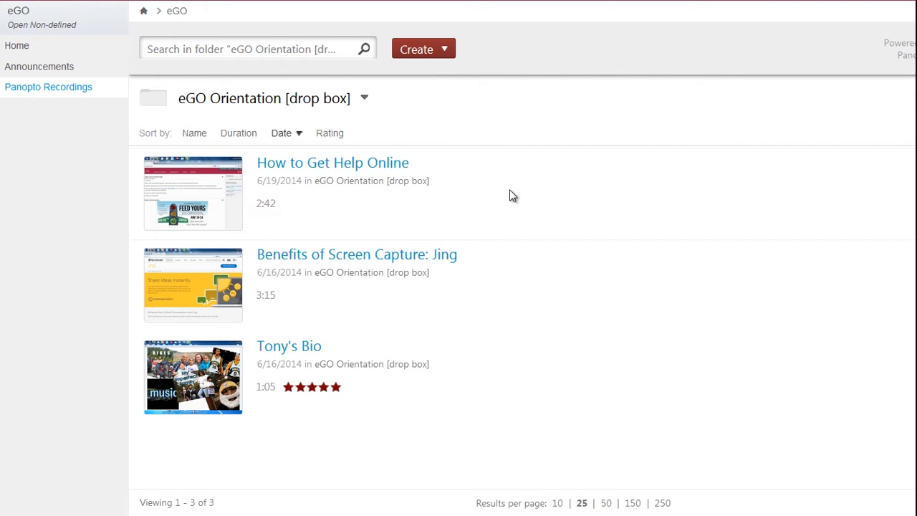
pyautogui.moveTo(496, 195)
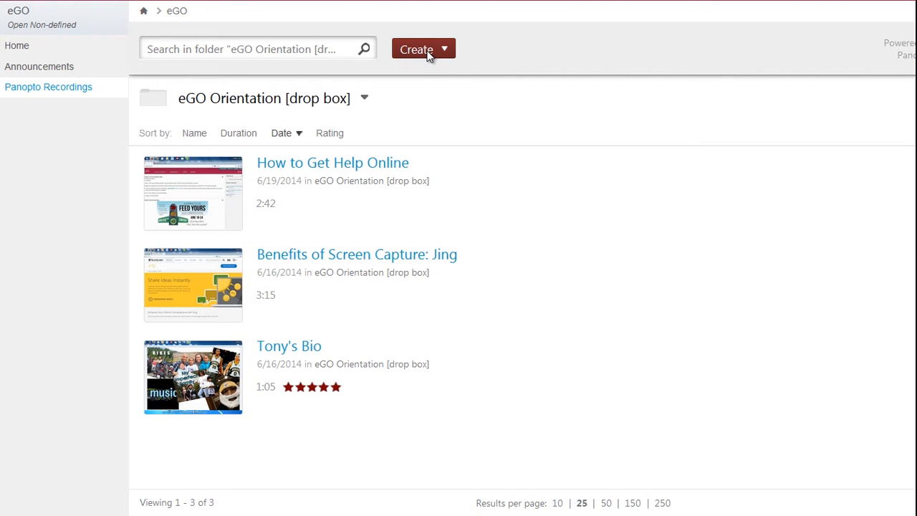
# - Start a new recorded session from the Create menu, bringing up the recorder launch options
pyautogui.click(423, 49)
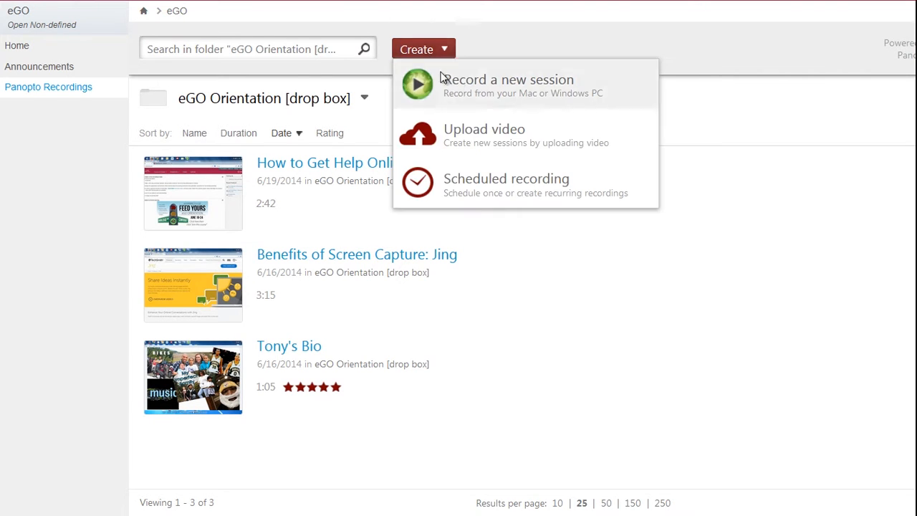
pyautogui.click(507, 84)
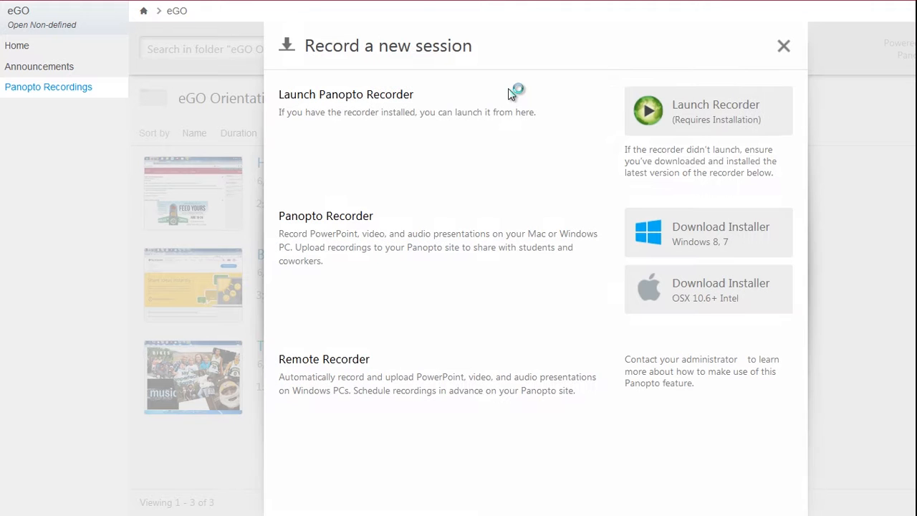
pyautogui.moveTo(510, 92)
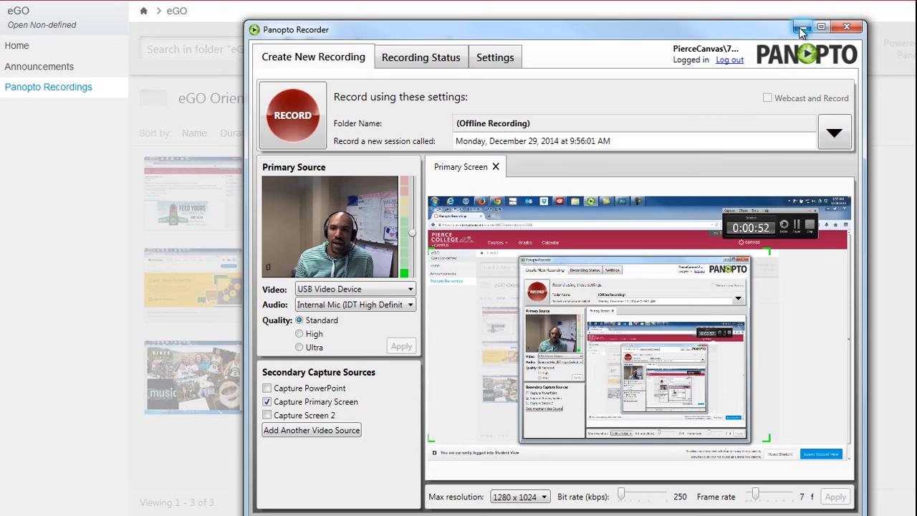
pyautogui.click(846, 27)
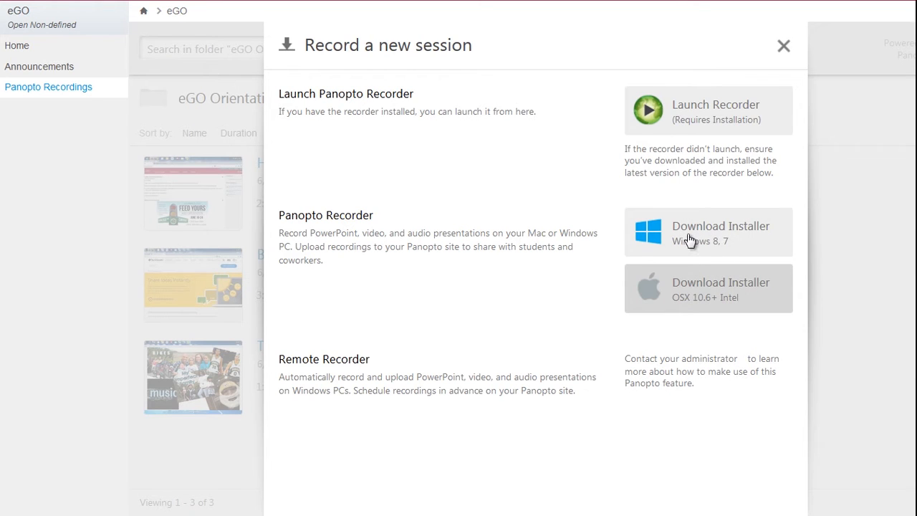
pyautogui.moveTo(722, 278)
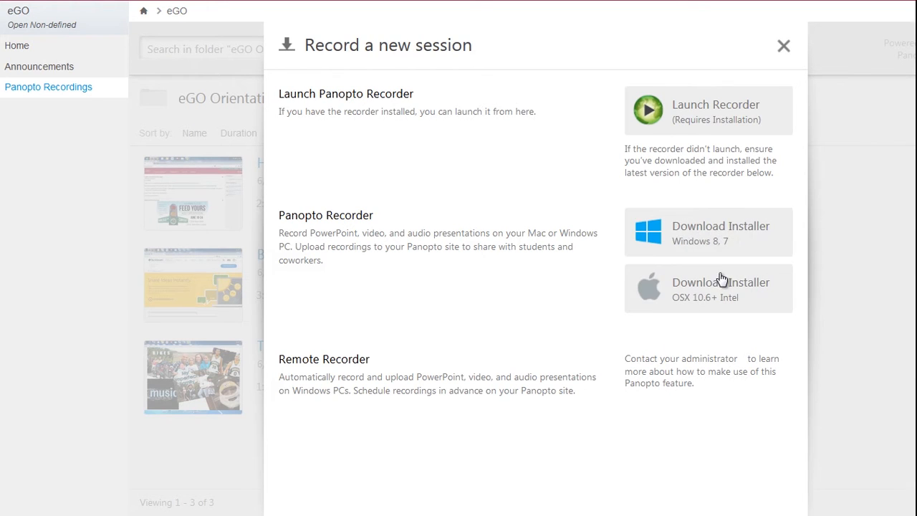
pyautogui.moveTo(643, 132)
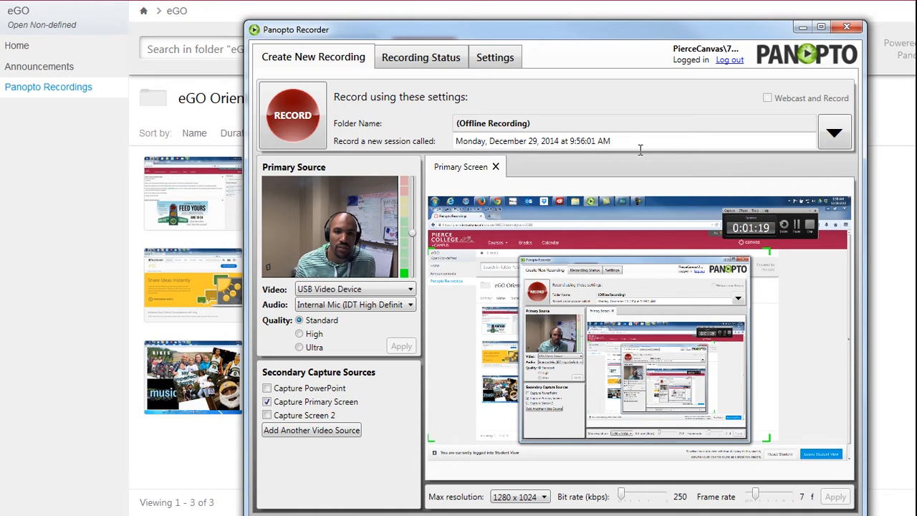
# - Replace the default session name with 'Tony Bio'
pyautogui.tripleClick(533, 141)
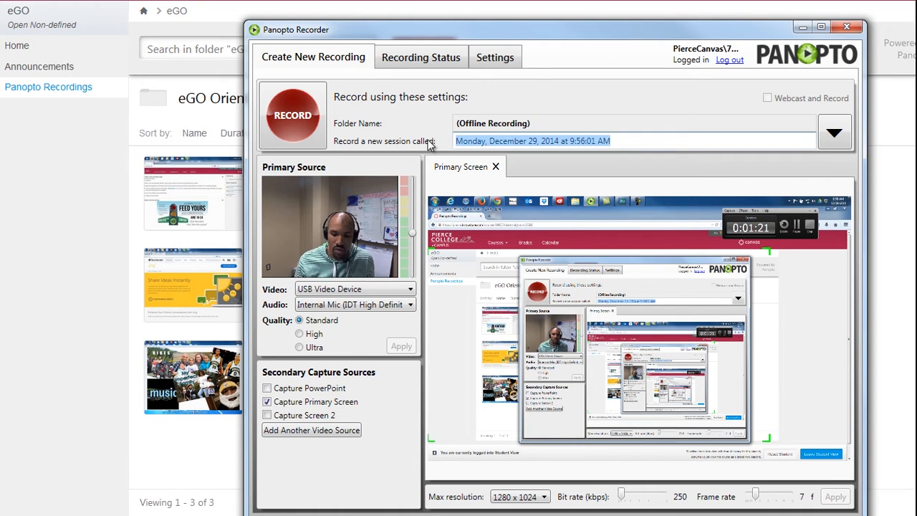
pyautogui.write('Tony')
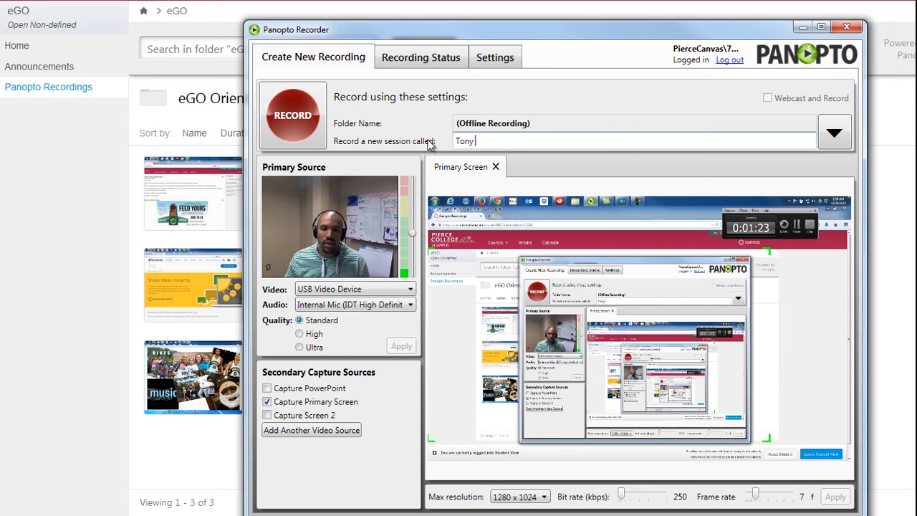
pyautogui.write('Bio')
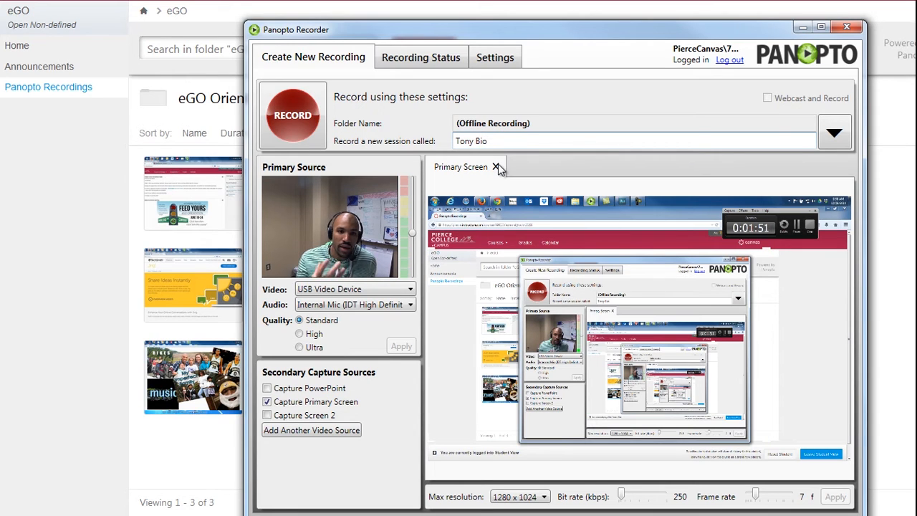
# - Stop the recording and view Tony Bio listed among offline recordings in Recording Status
pyautogui.click(496, 166)
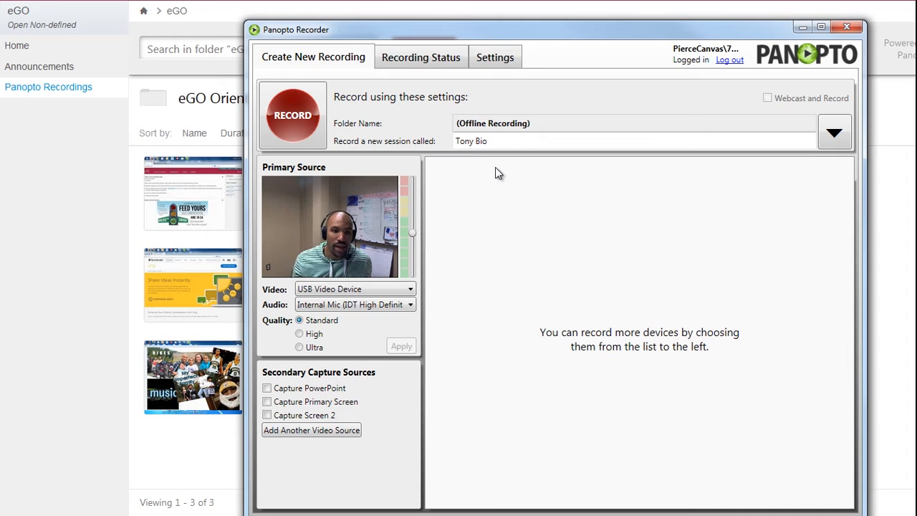
pyautogui.moveTo(473, 181)
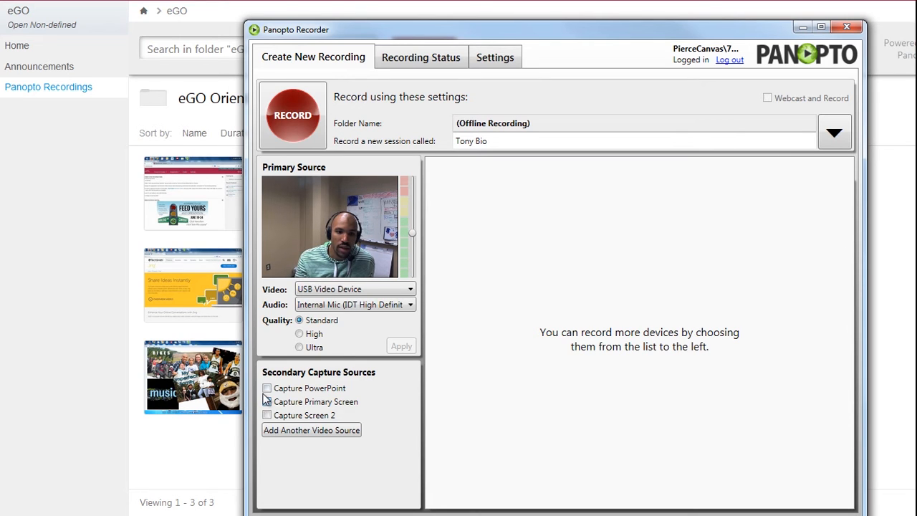
pyautogui.click(266, 401)
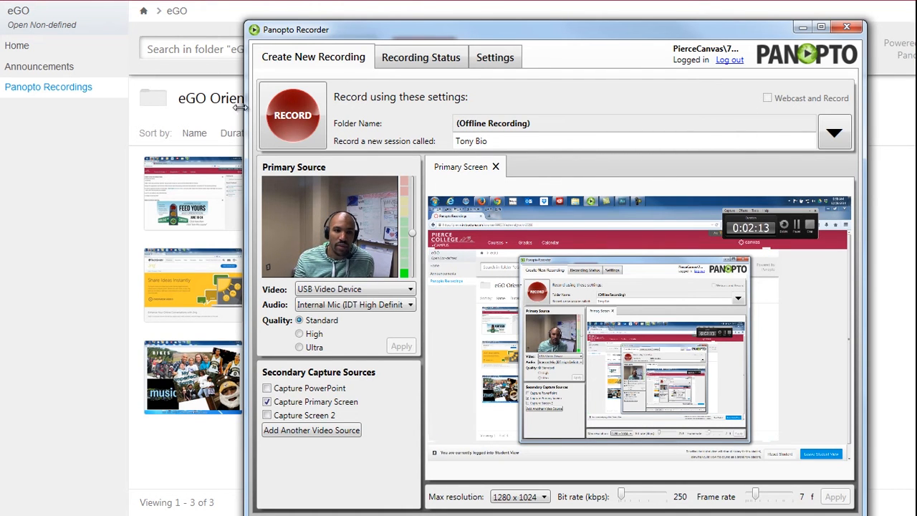
pyautogui.click(421, 57)
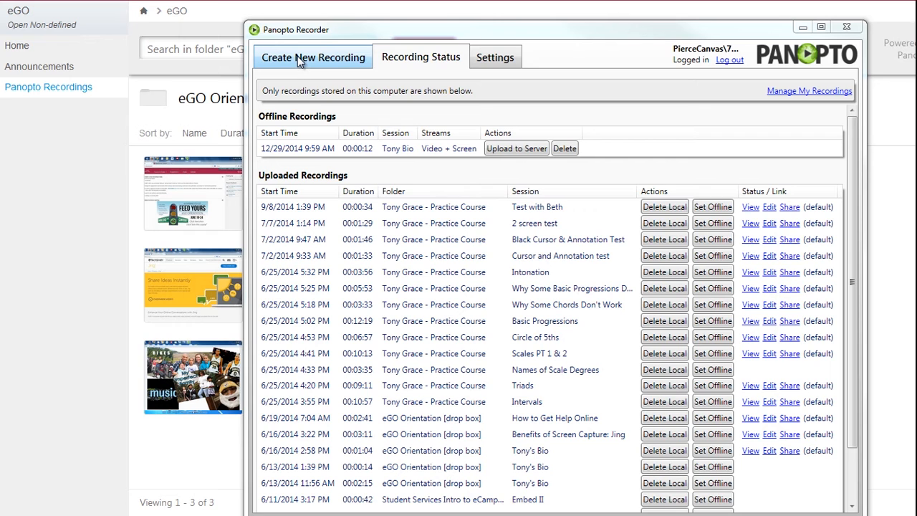
pyautogui.click(312, 57)
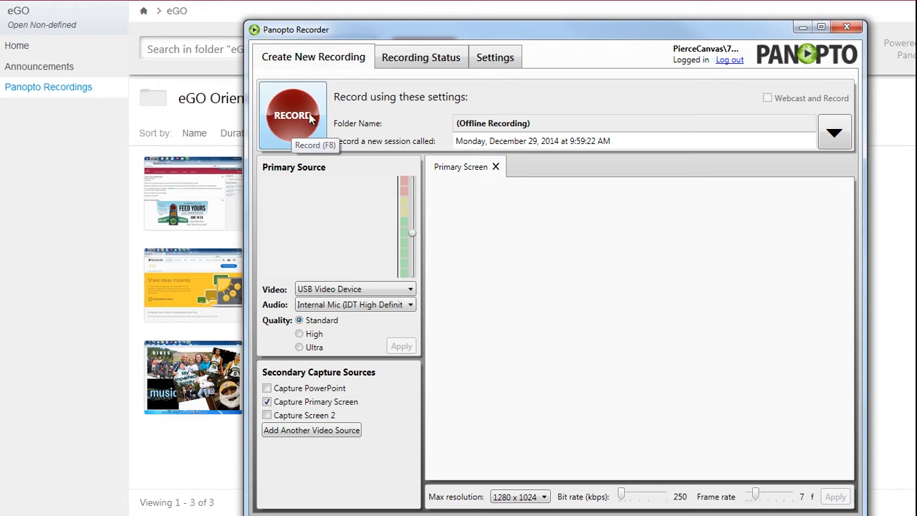
pyautogui.click(421, 57)
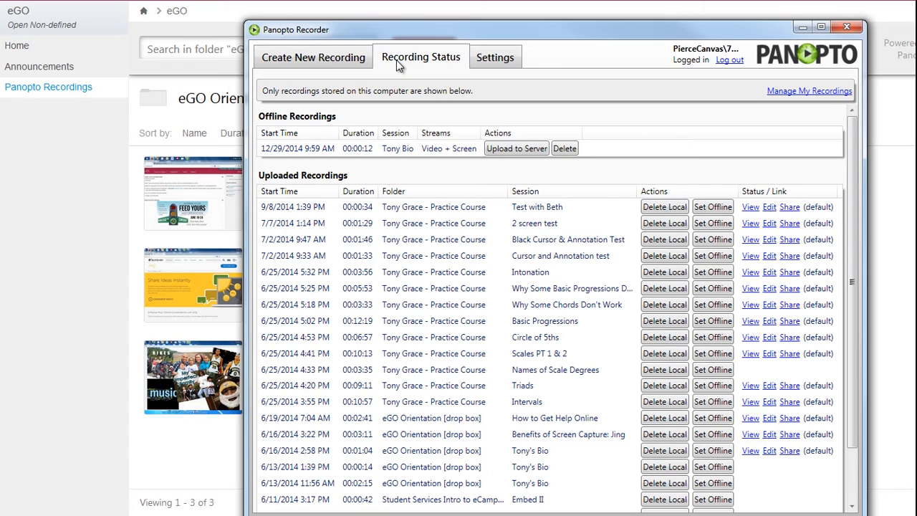
pyautogui.moveTo(332, 158)
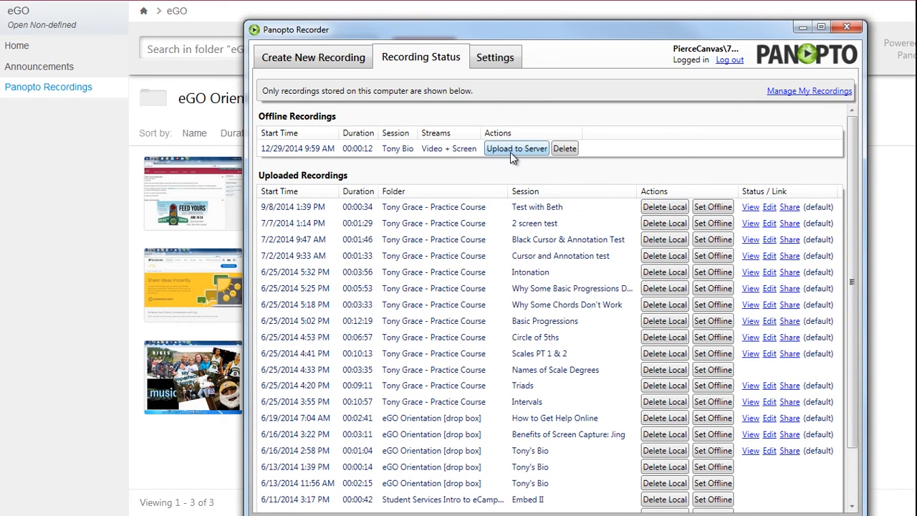
# - Upload the offline Tony Bio recording as a new session in eGO Orientation [drop box]
pyautogui.click(516, 148)
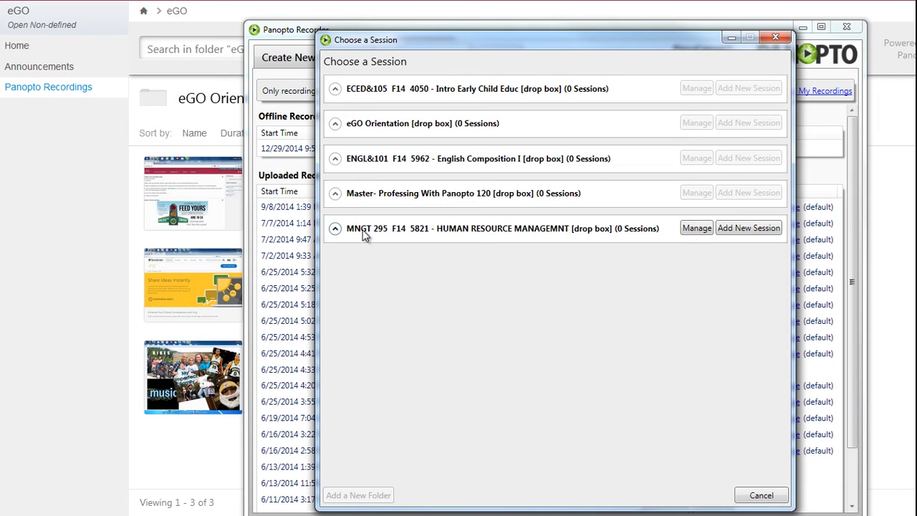
pyautogui.moveTo(342, 132)
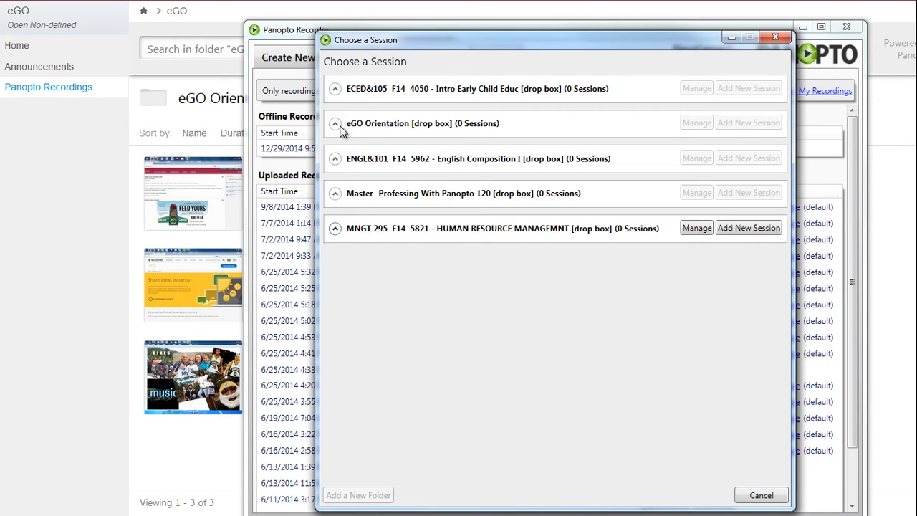
pyautogui.moveTo(648, 137)
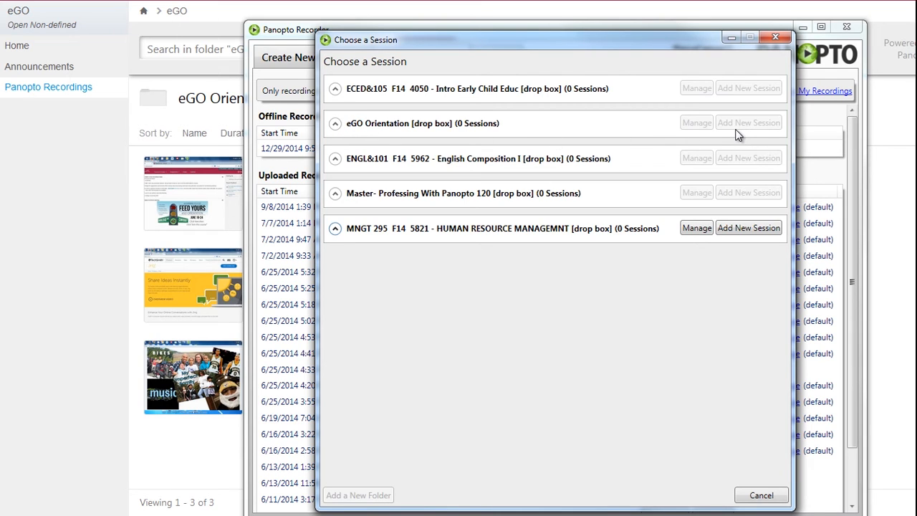
pyautogui.click(748, 123)
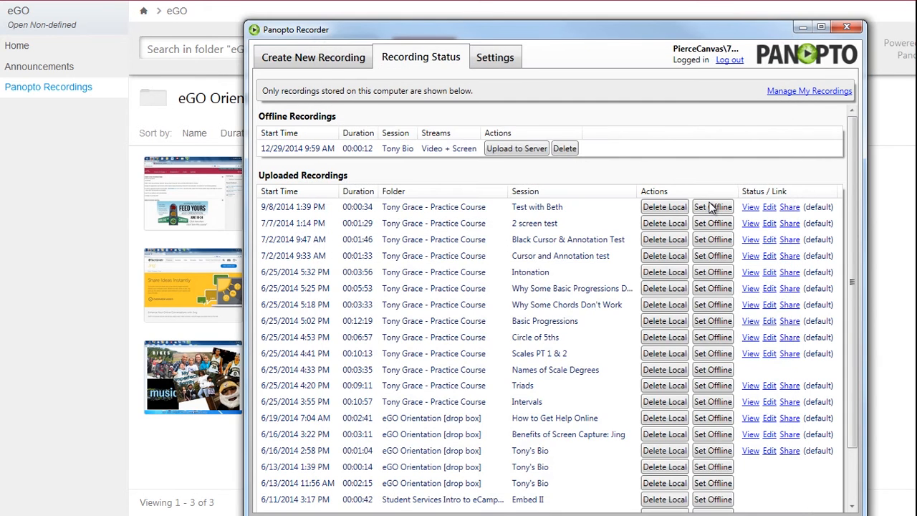
# - Confirm Tony Bio shows as uploaded, then close the Panopto Recorder window
pyautogui.click(516, 148)
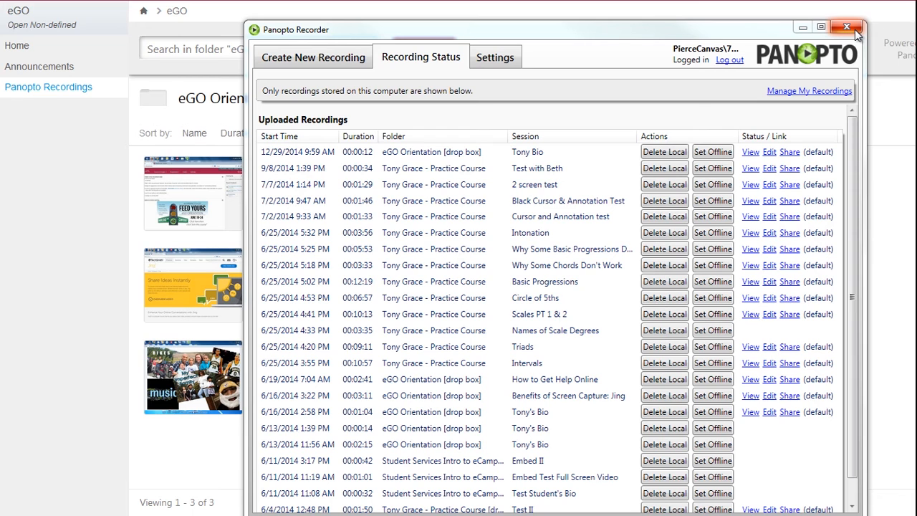
pyautogui.click(846, 25)
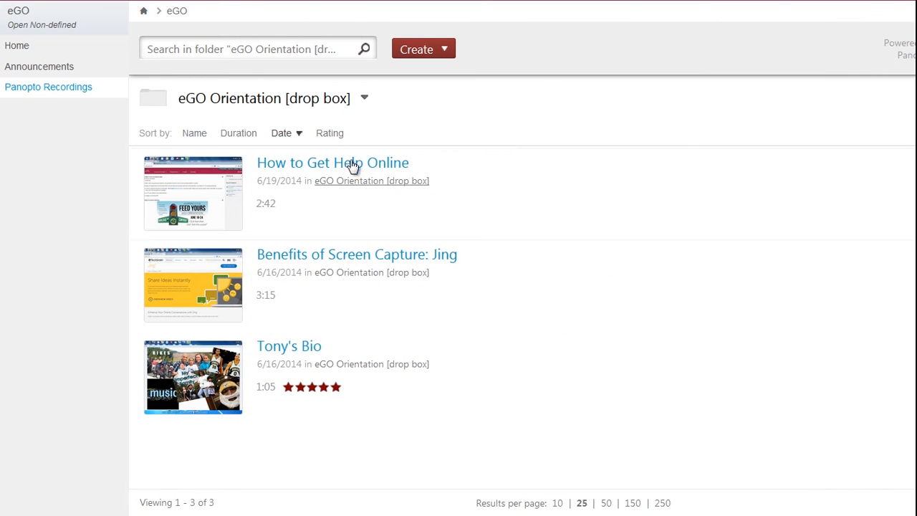
# - Leave the Panopto folder page for the Week Zero: Ice Breaker discussion in Canvas
pyautogui.rightClick(633, 201)
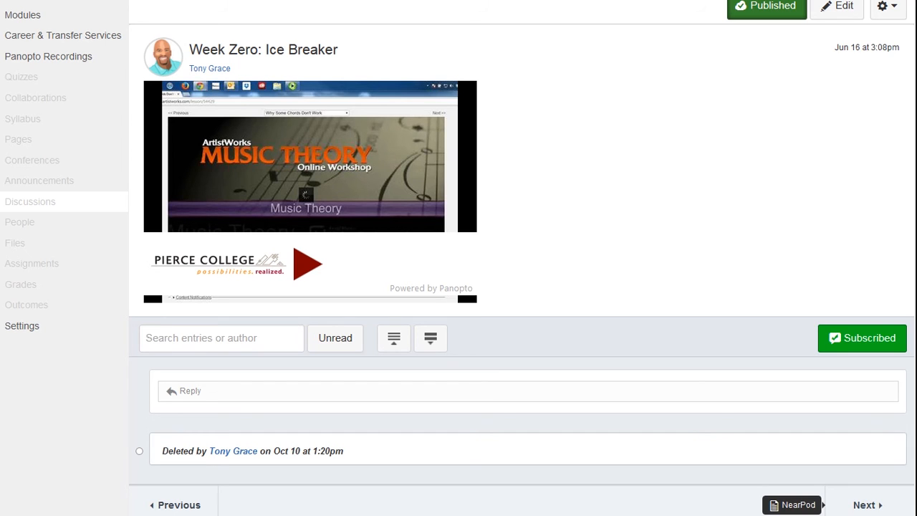
pyautogui.moveTo(103, 461)
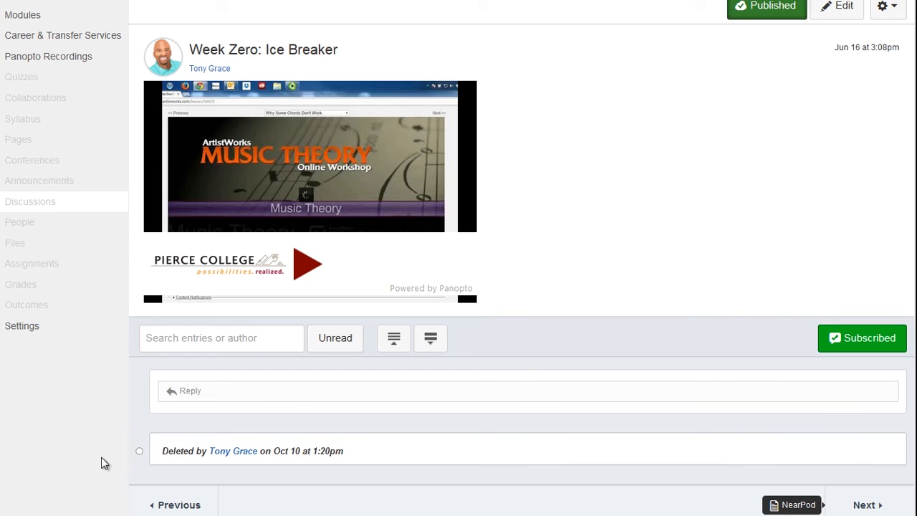
# - Start a discussion reply and bring up the Panopto Recordings embed dialog from external tools
pyautogui.click(190, 390)
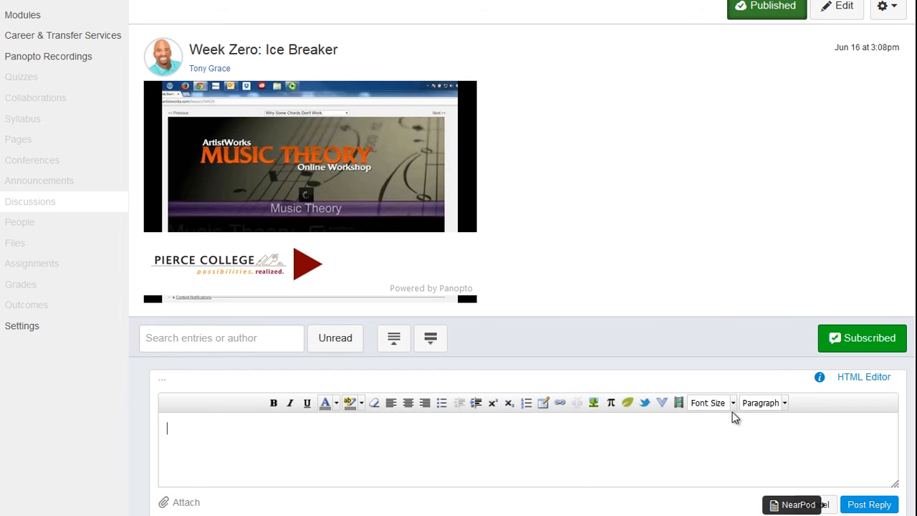
pyautogui.click(678, 402)
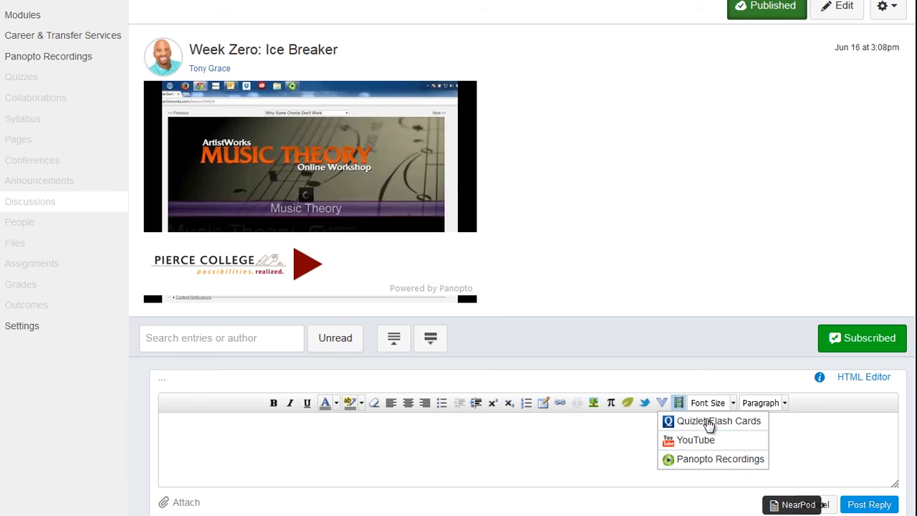
pyautogui.moveTo(667, 470)
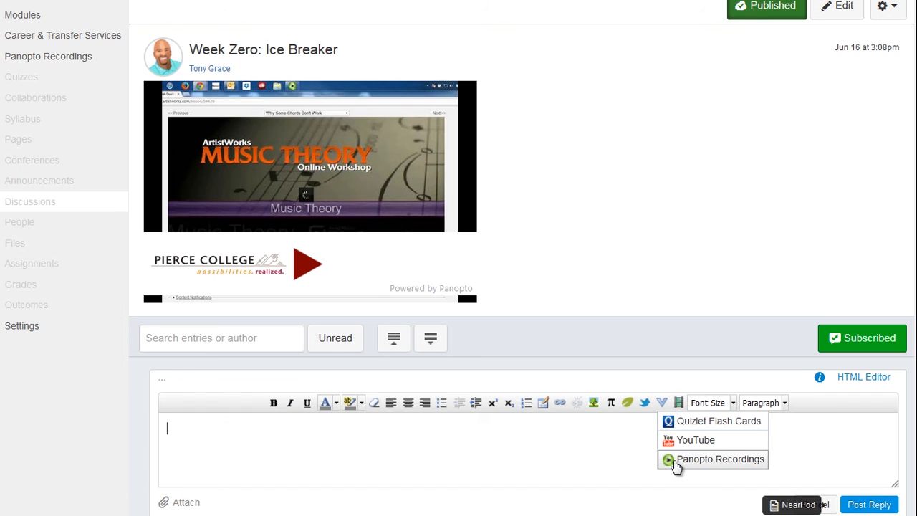
pyautogui.click(719, 459)
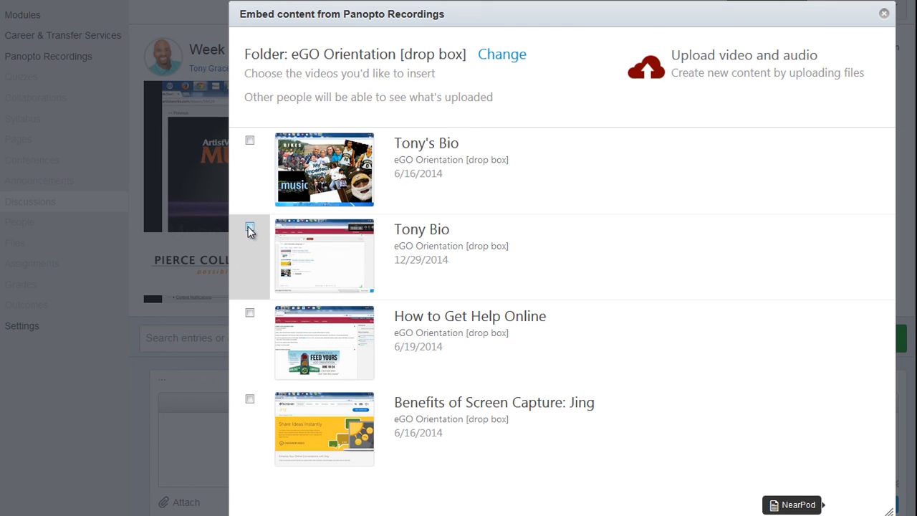
# - Insert the Tony Bio video into the reply and post it to the discussion
pyautogui.click(249, 227)
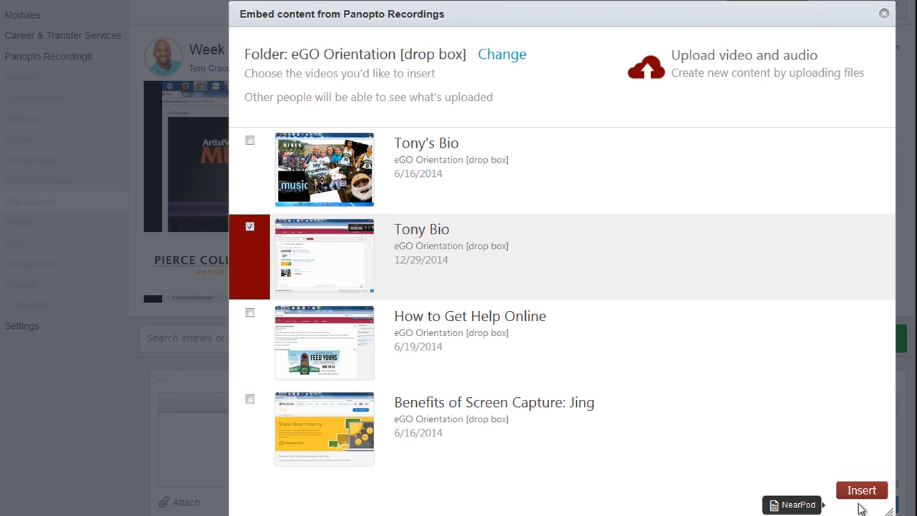
pyautogui.click(861, 491)
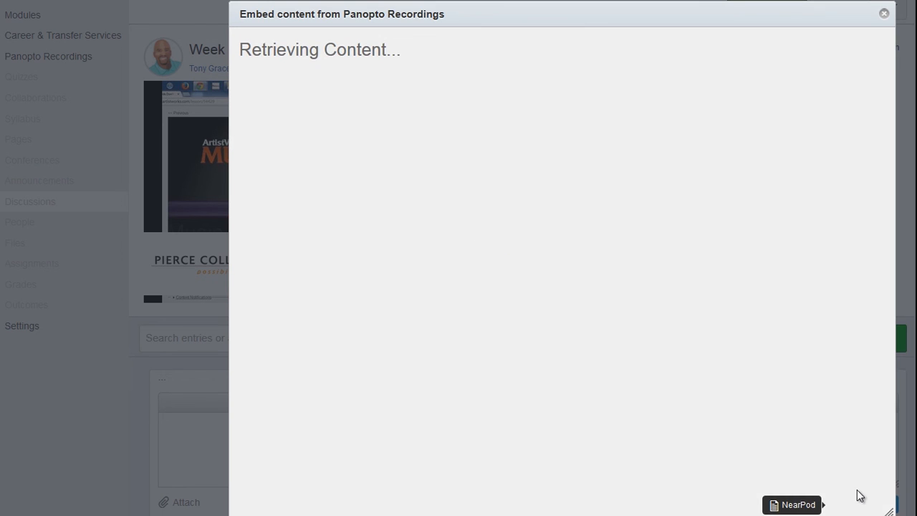
pyautogui.click(883, 13)
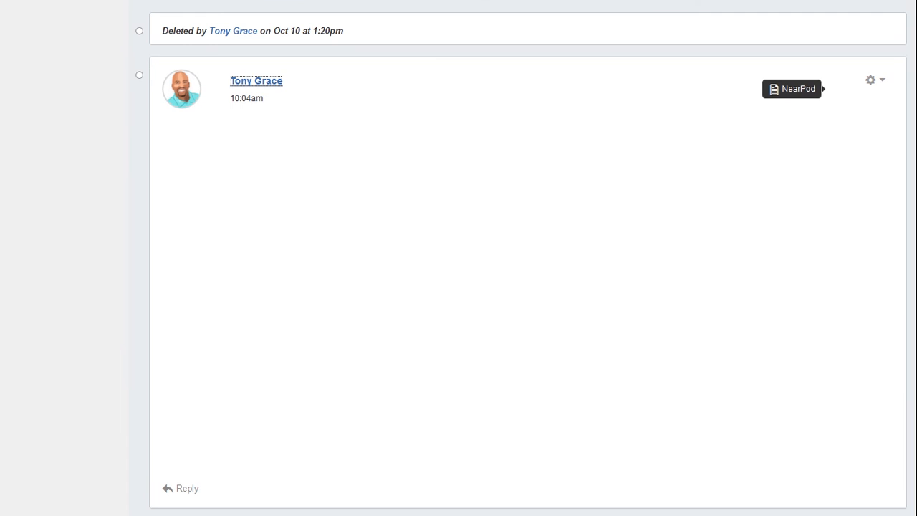
pyautogui.click(791, 89)
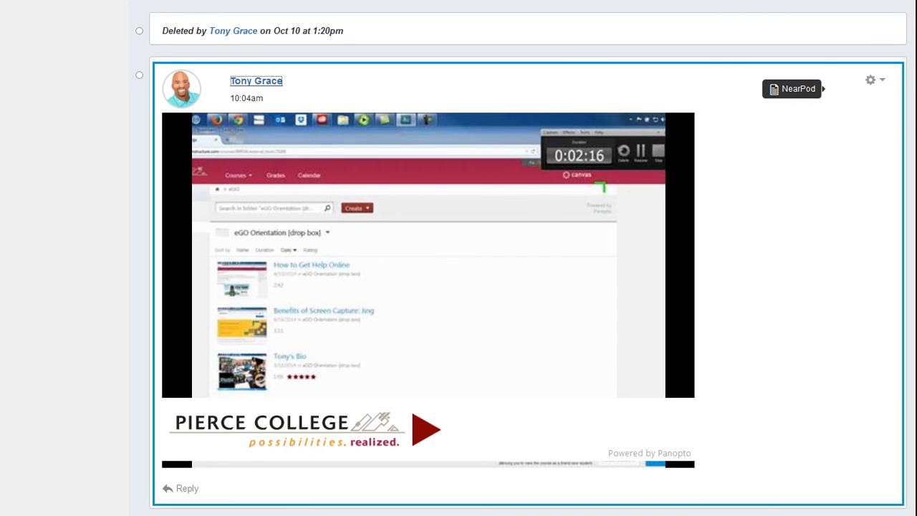